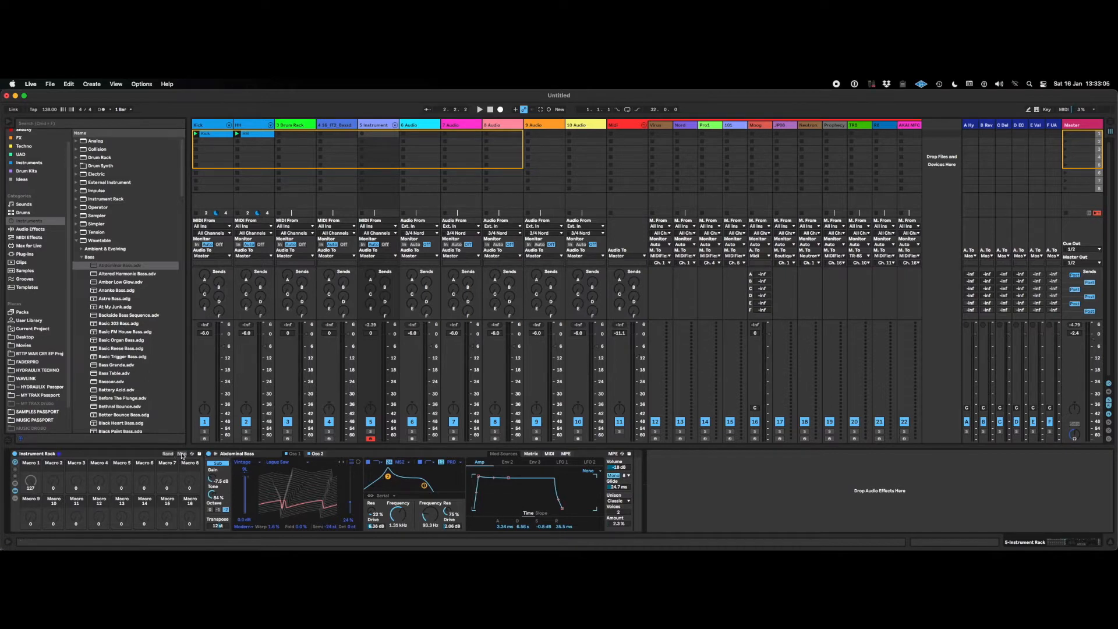
- Randomly map the synth's oscillator, filter, envelope and LFO parameters onto the rack's sixteen macros
{"action": "left_click", "coordinate": [182, 453]}
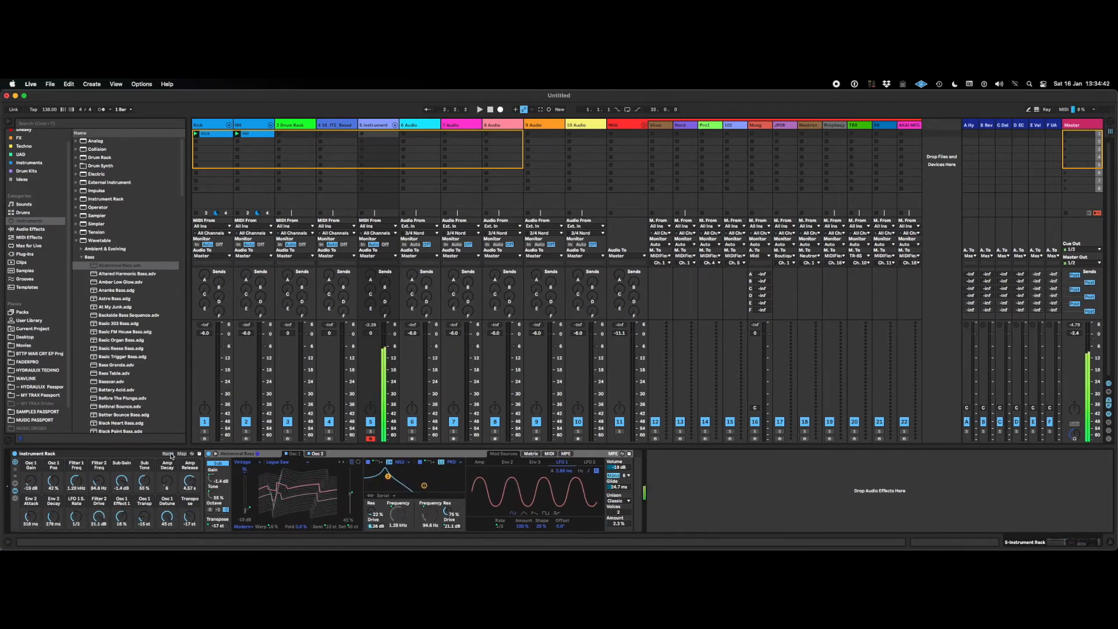
- Store the current macro values as Variation 1 and a second randomized setting as Variation 2
{"action": "left_click", "coordinate": [181, 453]}
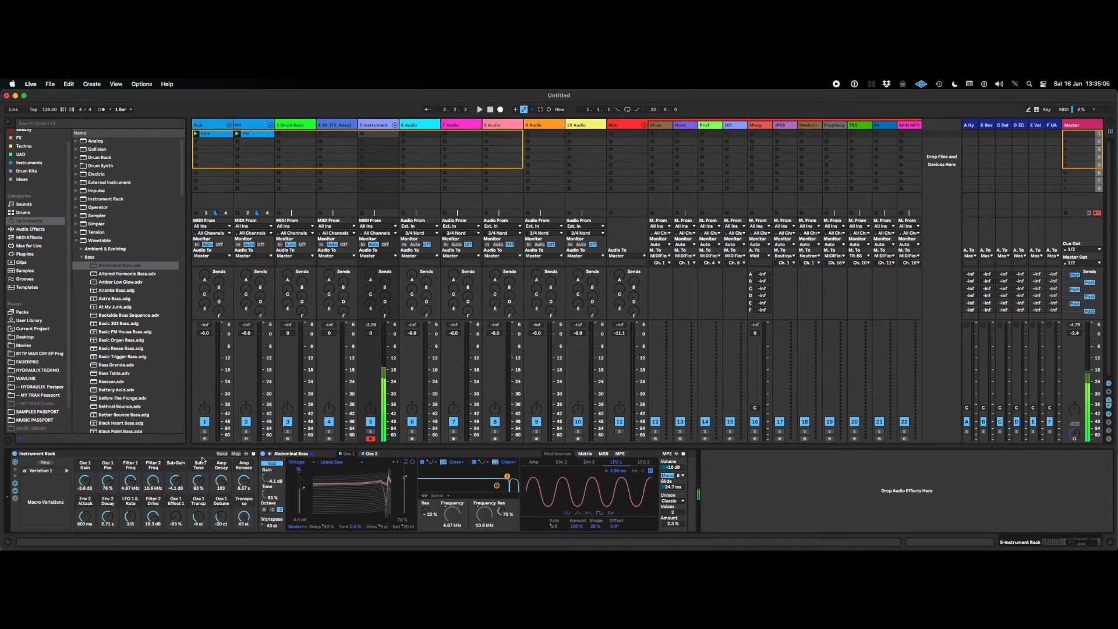
{"action": "left_click", "coordinate": [44, 462]}
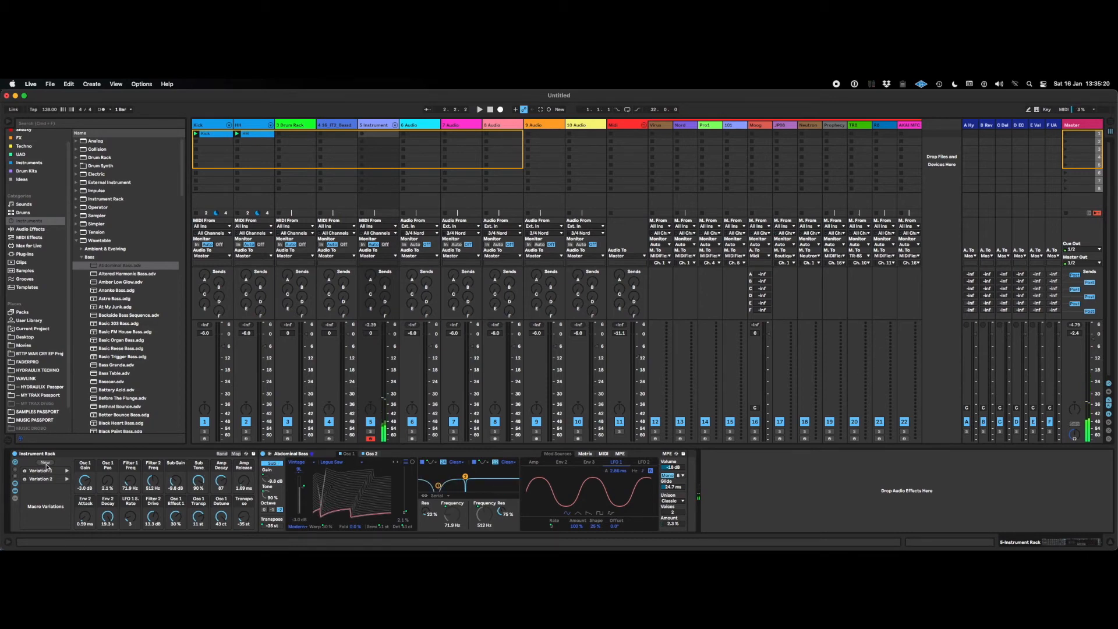
- Save Variation 3, recall Variation 1's macro values, then switch back to Variation 3
{"action": "left_click", "coordinate": [45, 462]}
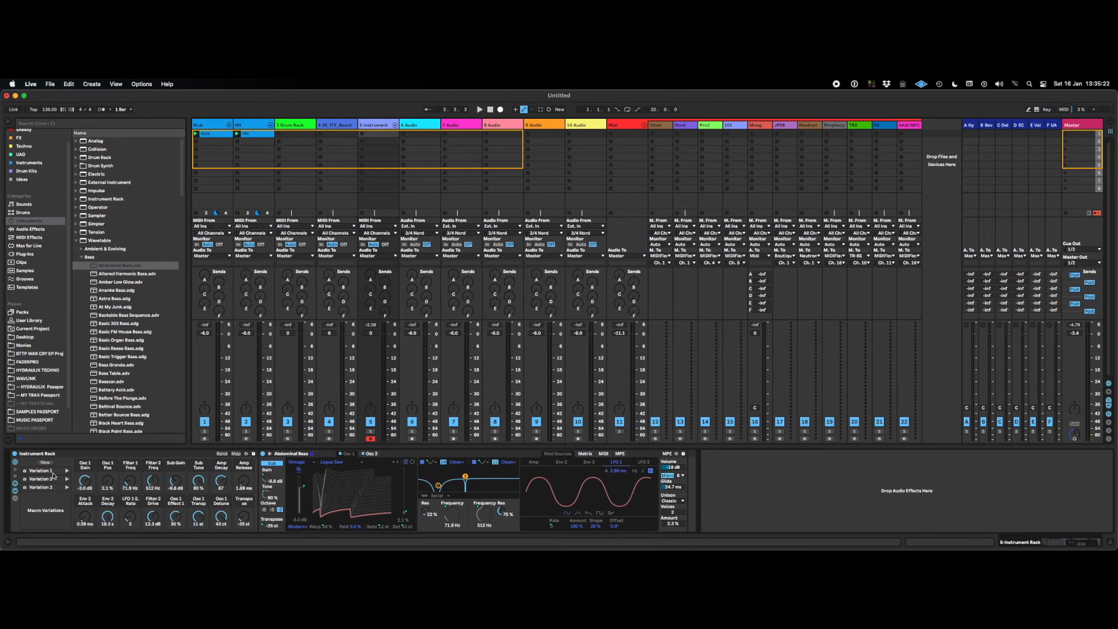
{"action": "left_click", "coordinate": [40, 471]}
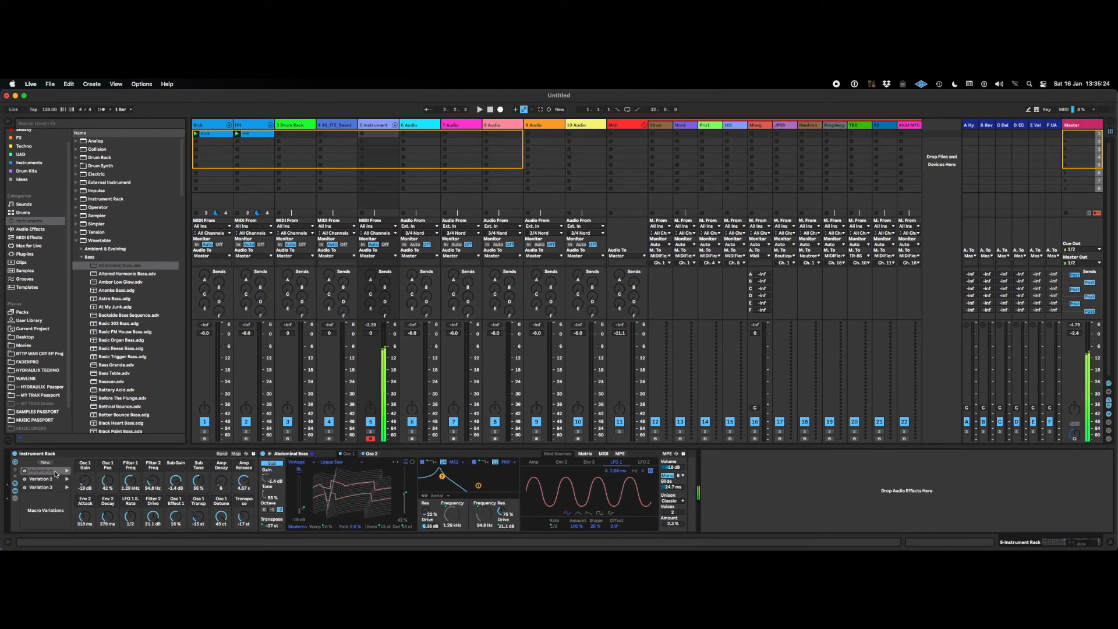
{"action": "left_click", "coordinate": [39, 488]}
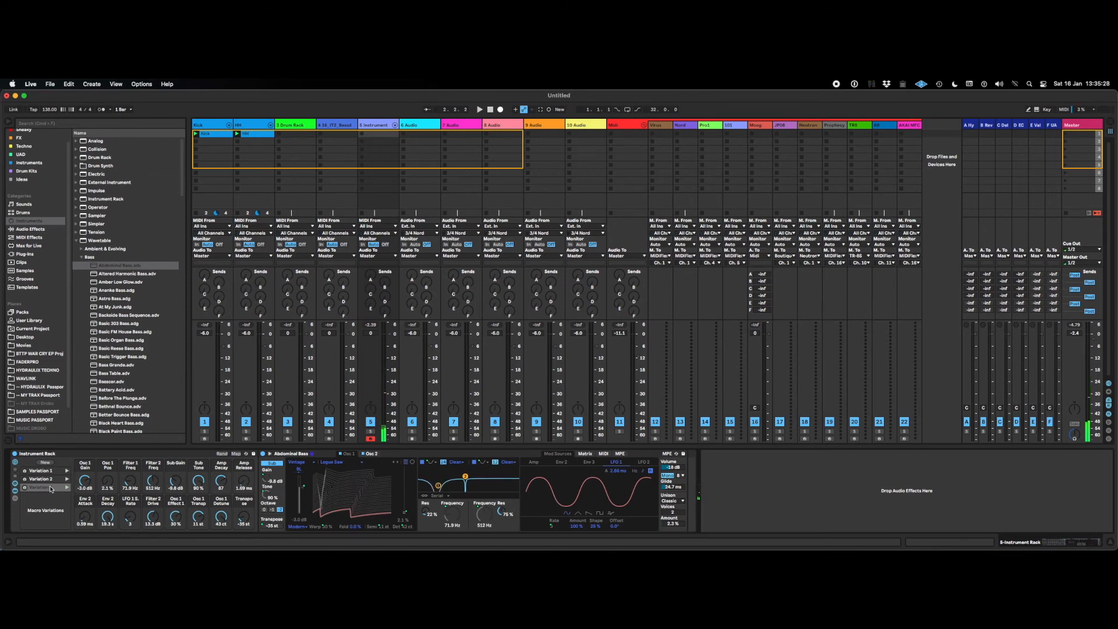
- Enter MIDI Map Mode, select a macro variation for controller assignment, then exit mapping mode
{"action": "left_click", "coordinate": [1064, 110]}
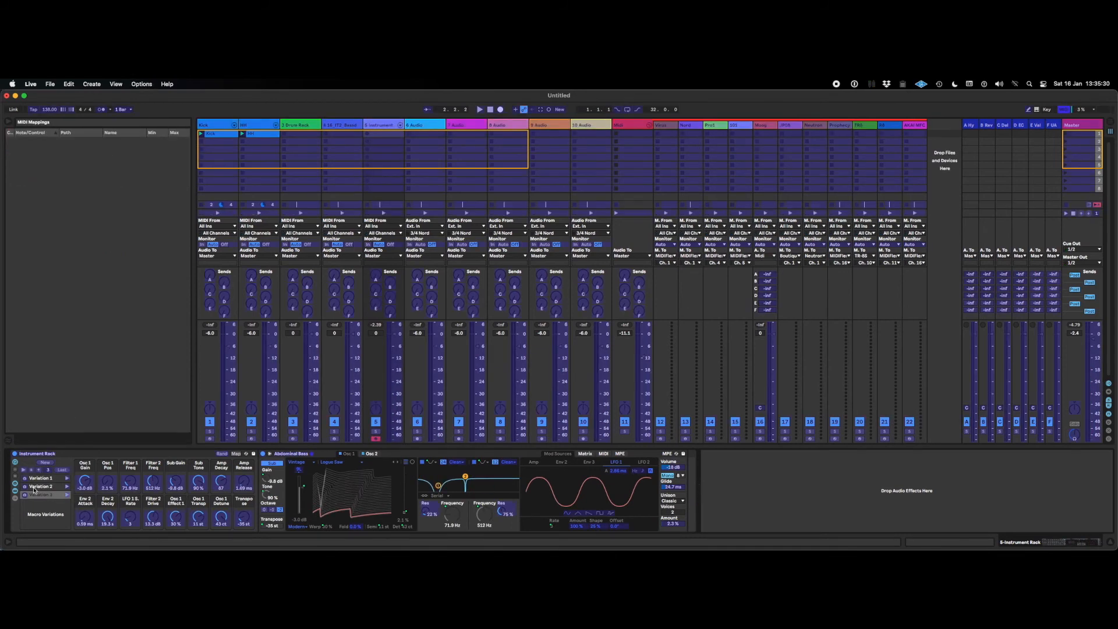
{"action": "left_click", "coordinate": [41, 494]}
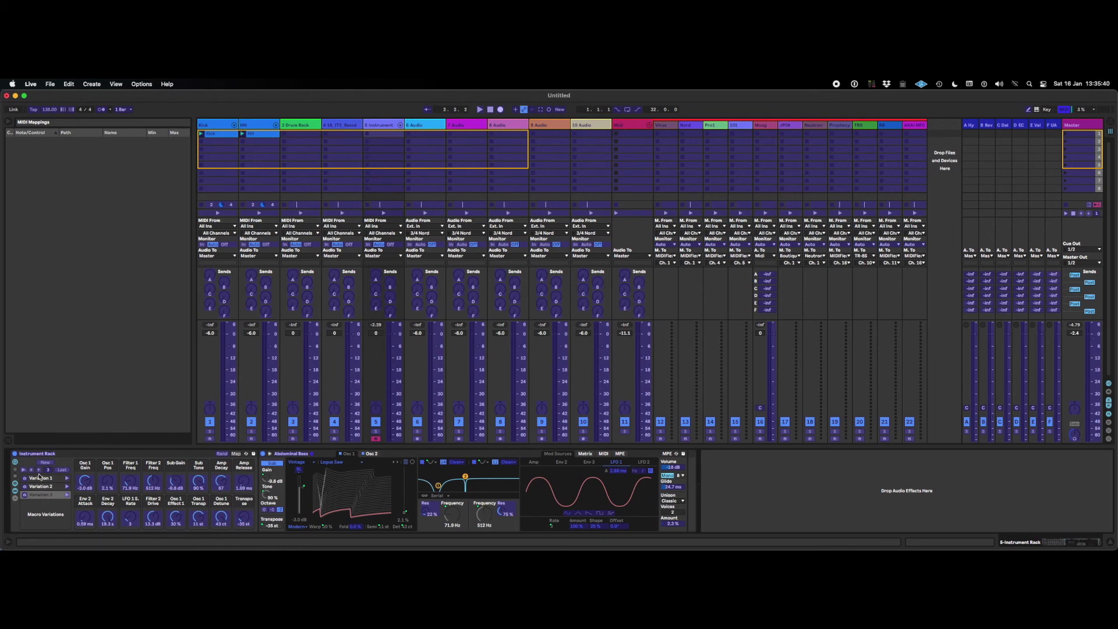
{"action": "left_click", "coordinate": [12, 131]}
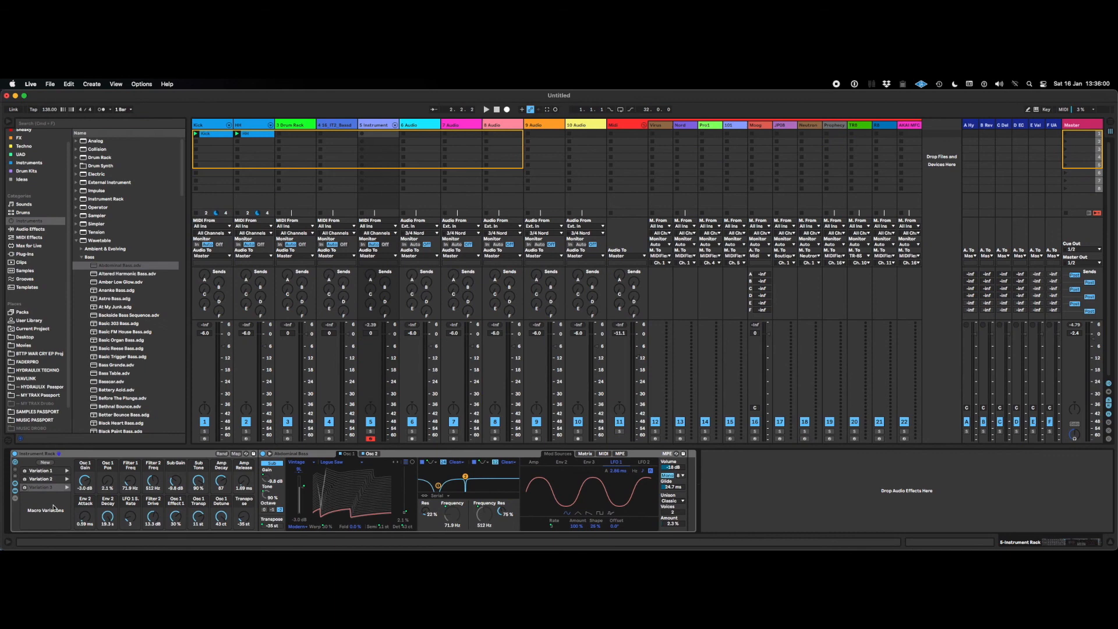